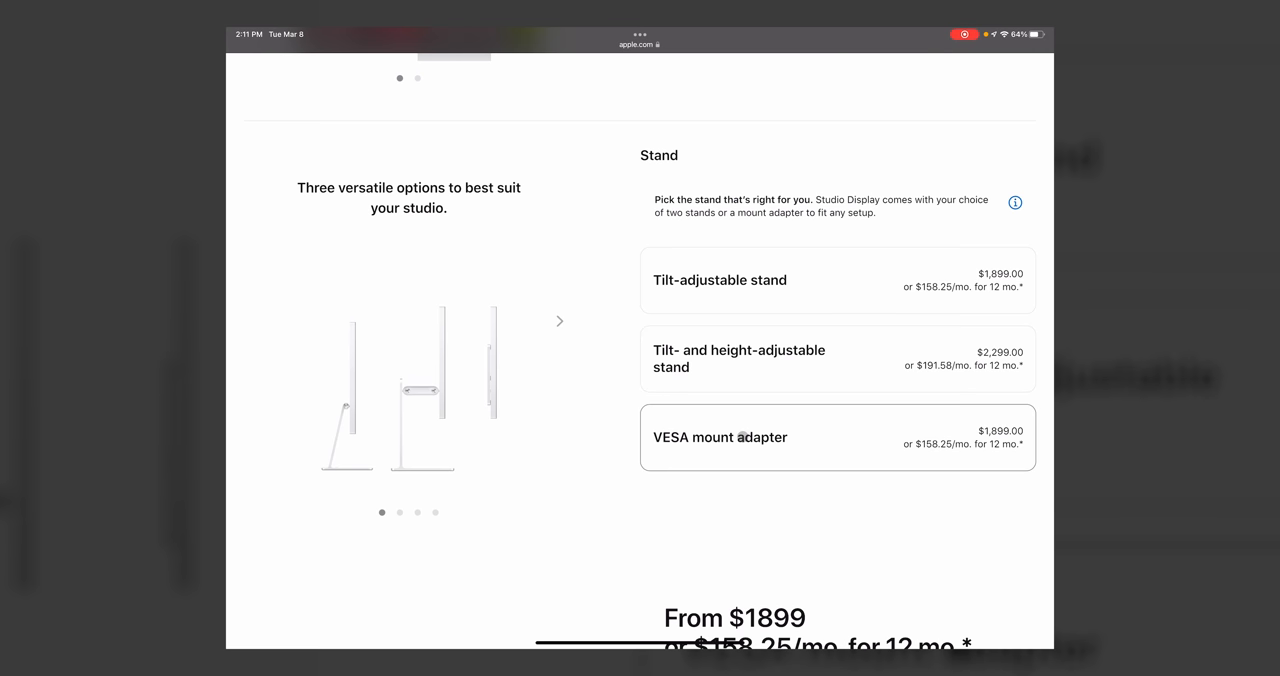
Step: Select the tilt- and height-adjustable stand and reveal the bag total of $11,070.35
click(838, 360)
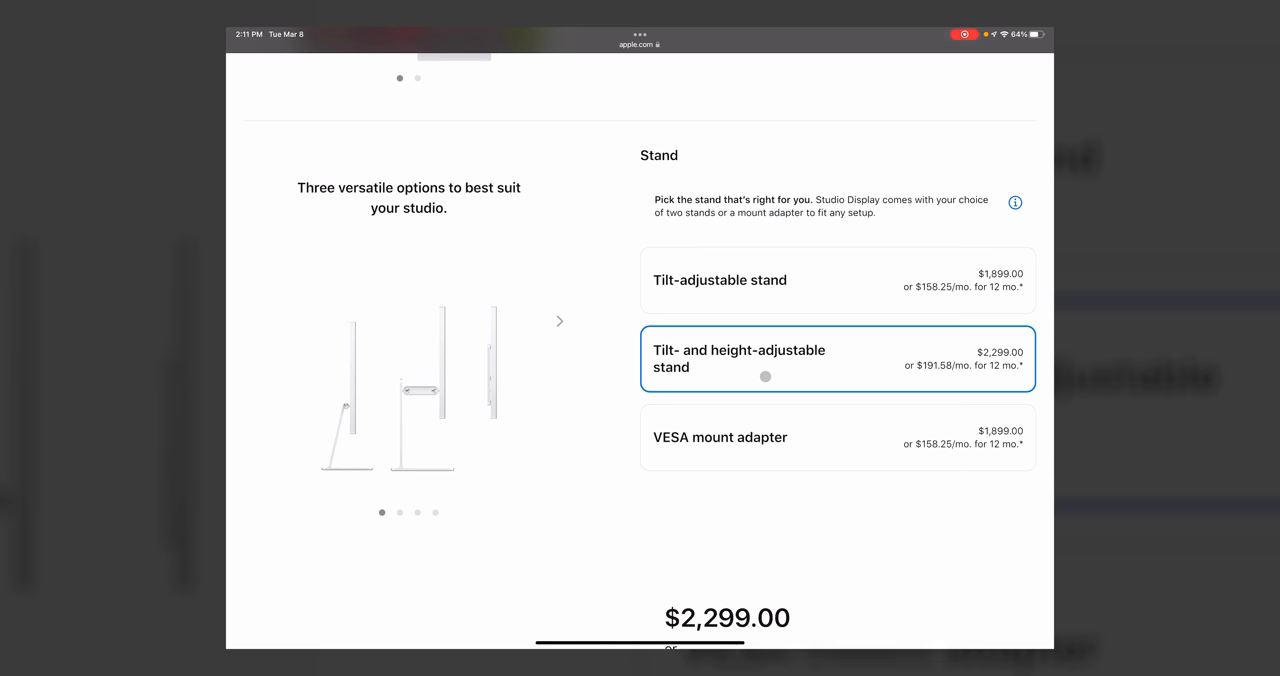
scroll(down, 3)
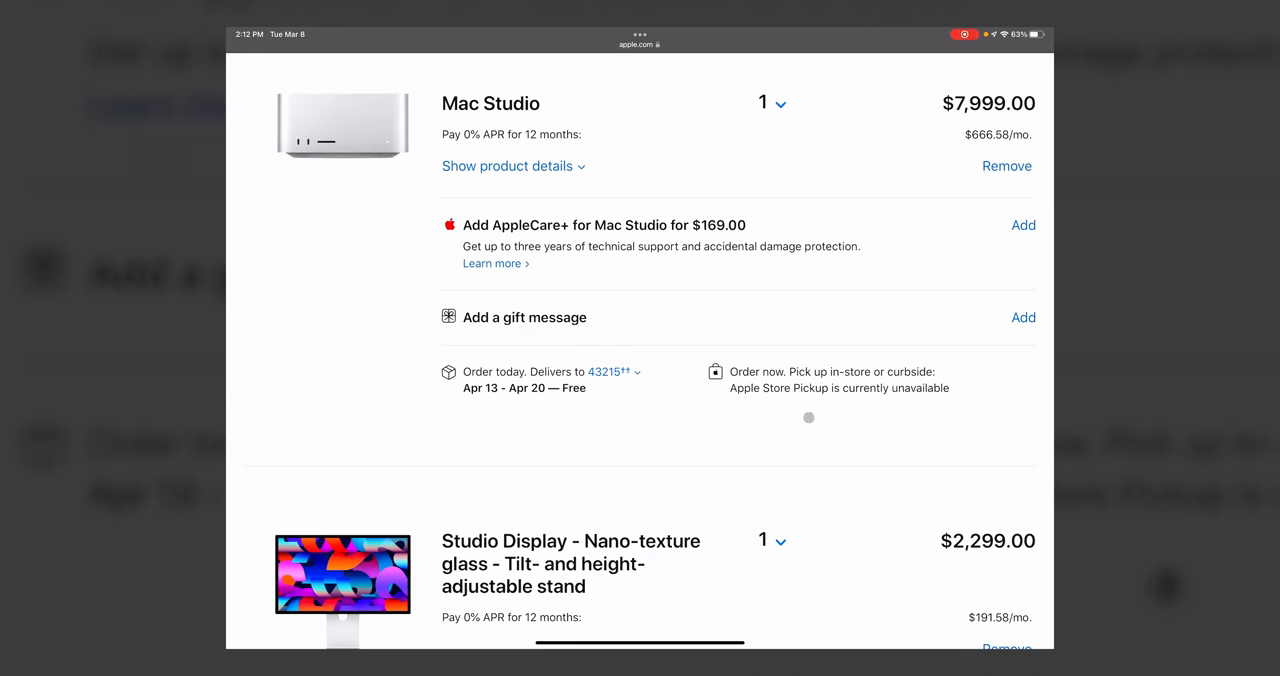
scroll(down, 3)
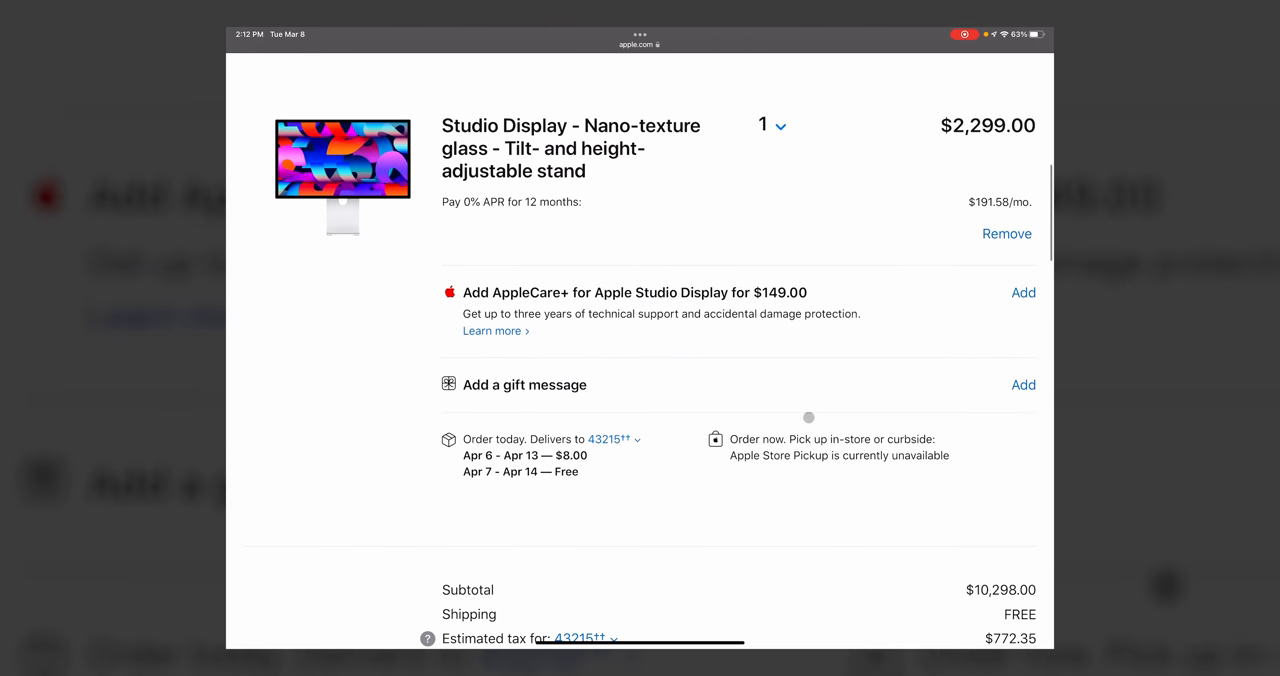
scroll(down, 3)
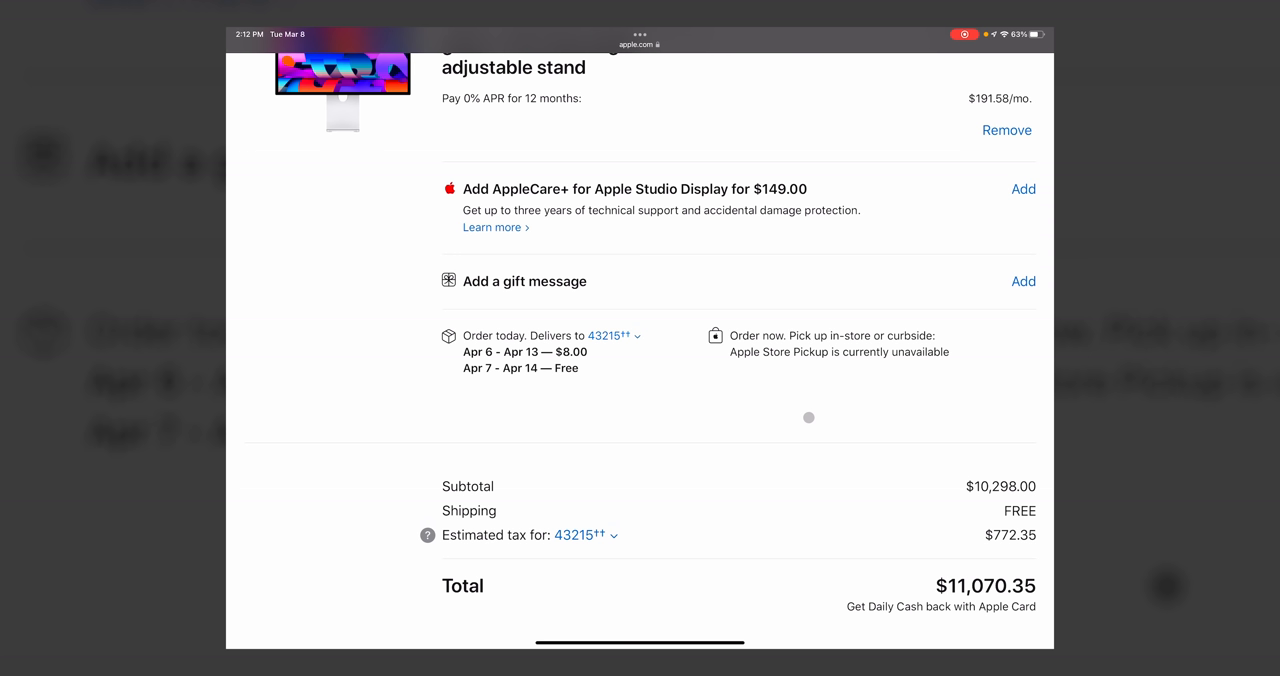